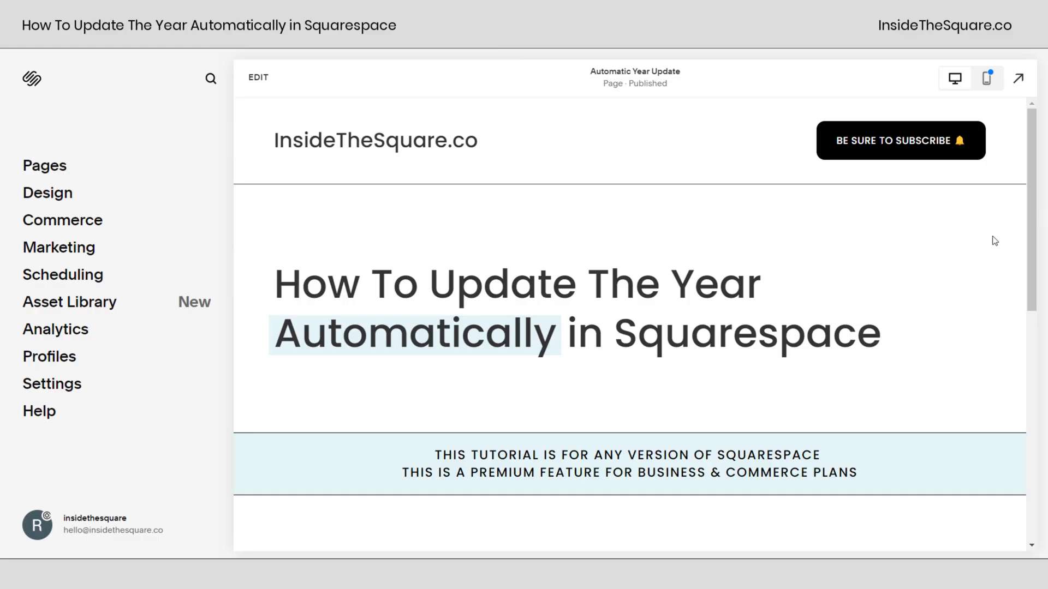
pyautogui.moveTo(932, 284)
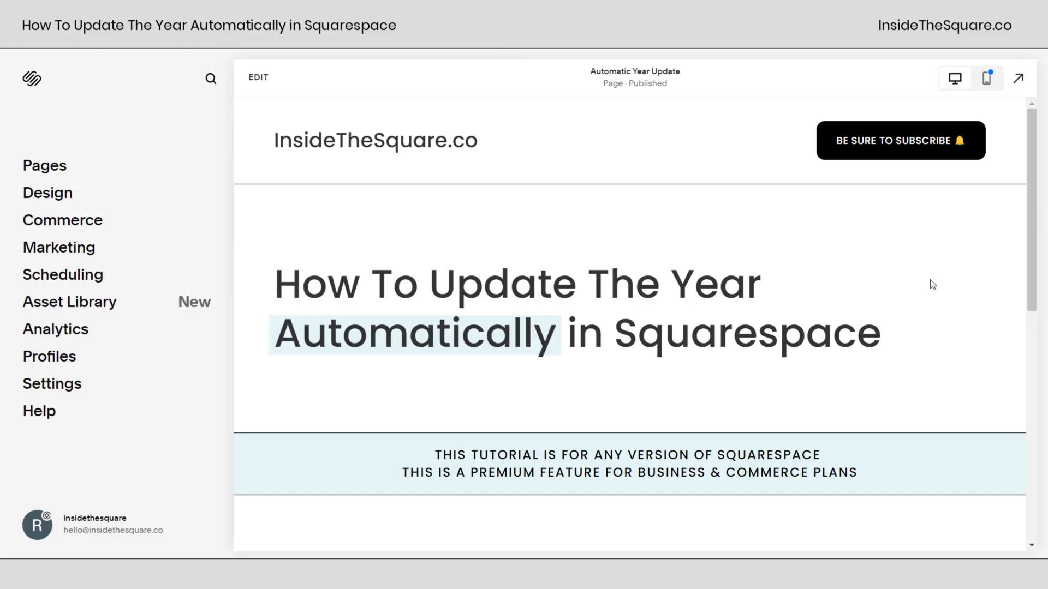
# Step: Add a Code block to the site footer and open its HTML editor with the copyright script
pyautogui.scroll(-3)
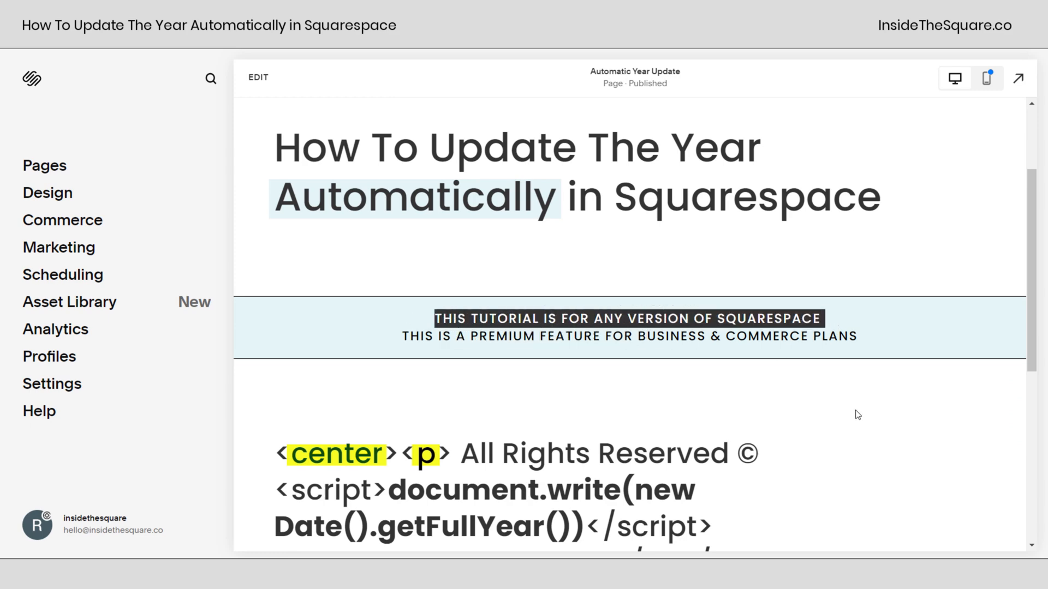
pyautogui.scroll(-3)
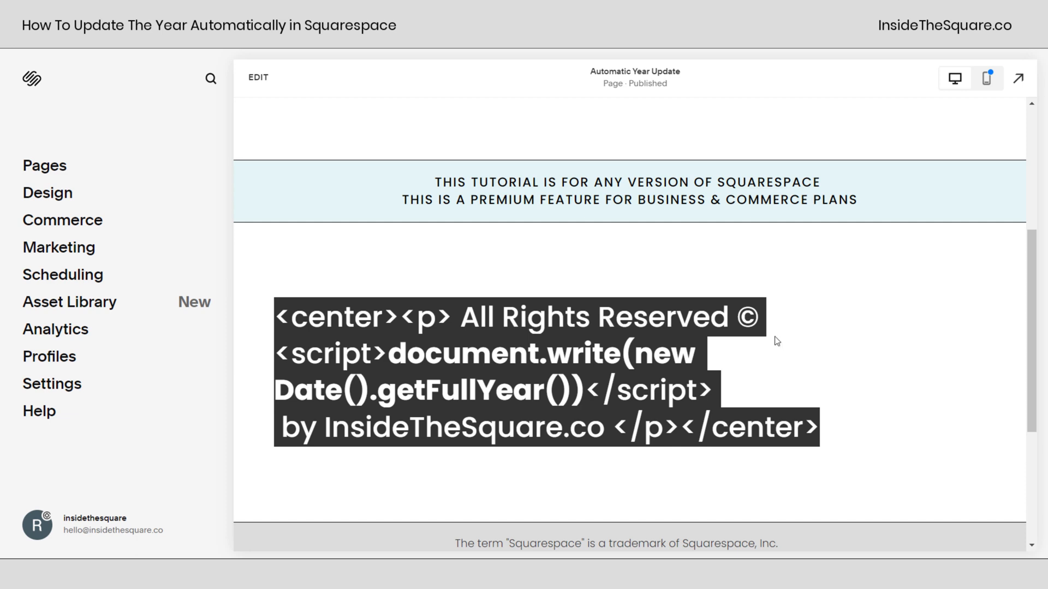
pyautogui.scroll(-3)
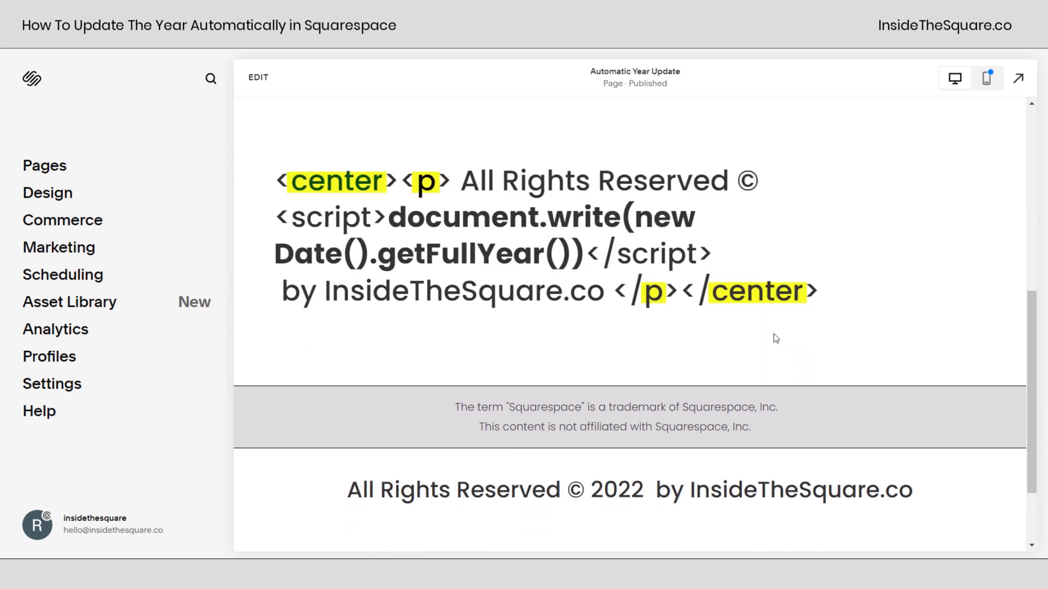
pyautogui.moveTo(569, 265)
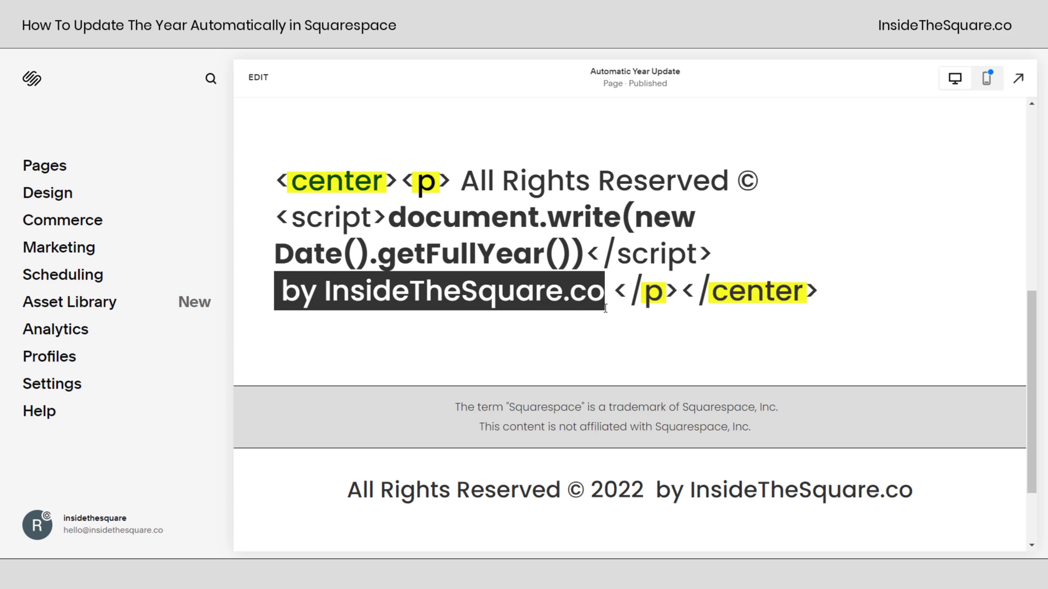
pyautogui.moveTo(676, 343)
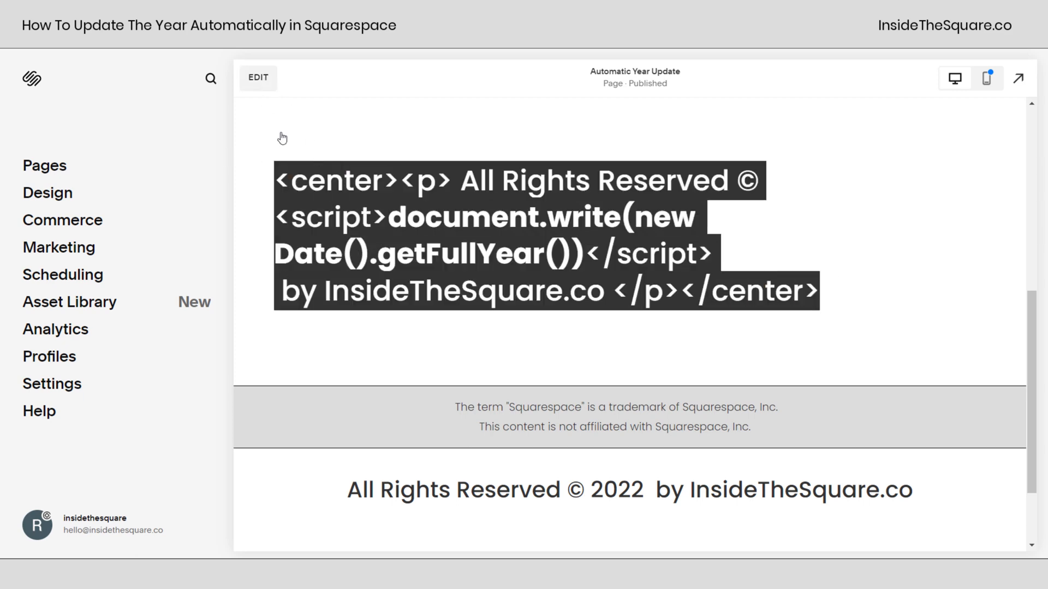
pyautogui.click(258, 78)
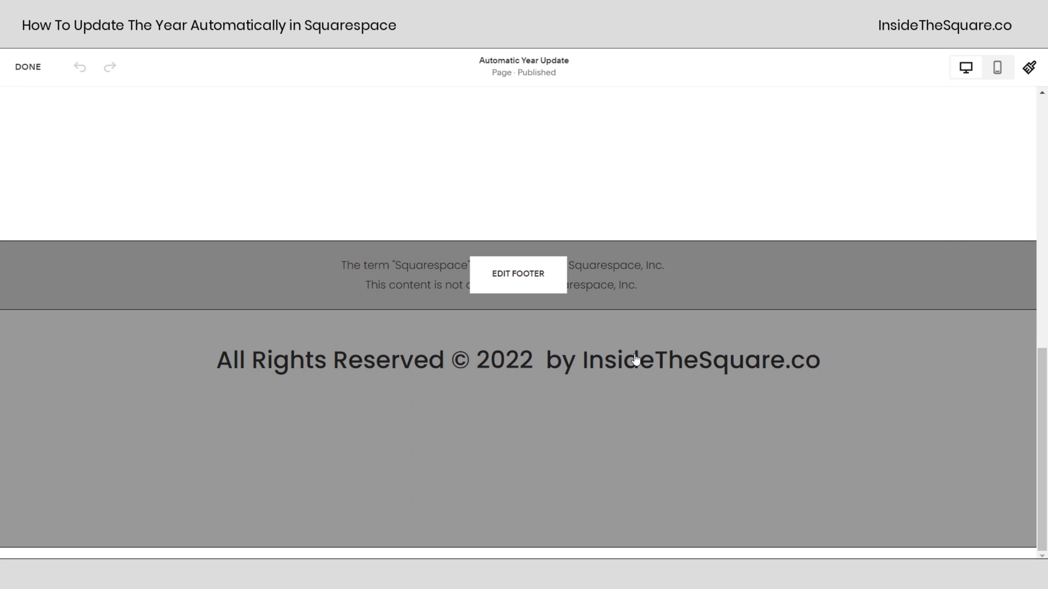
pyautogui.click(518, 274)
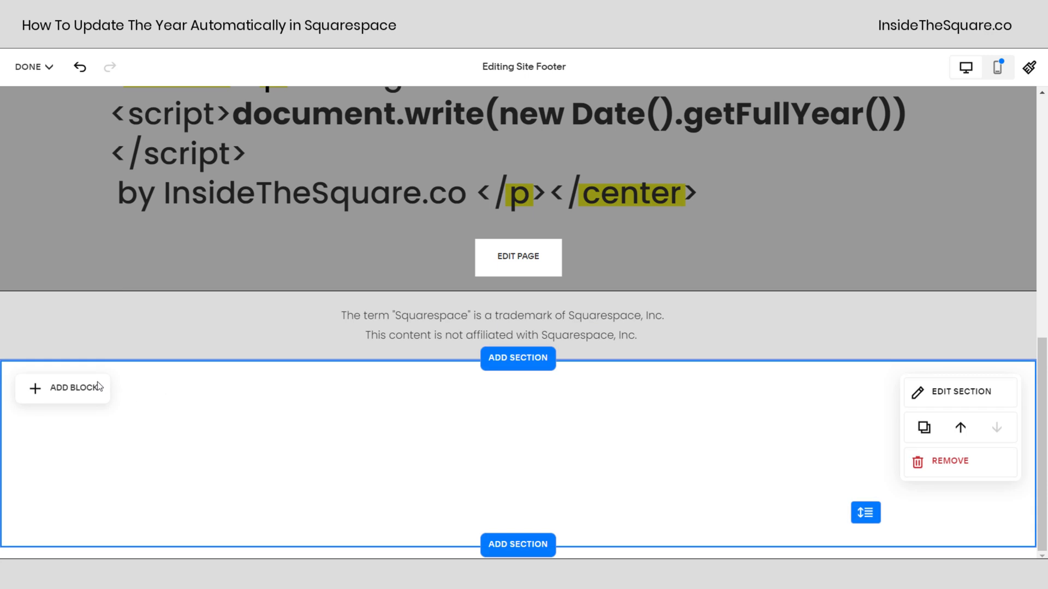
pyautogui.click(63, 387)
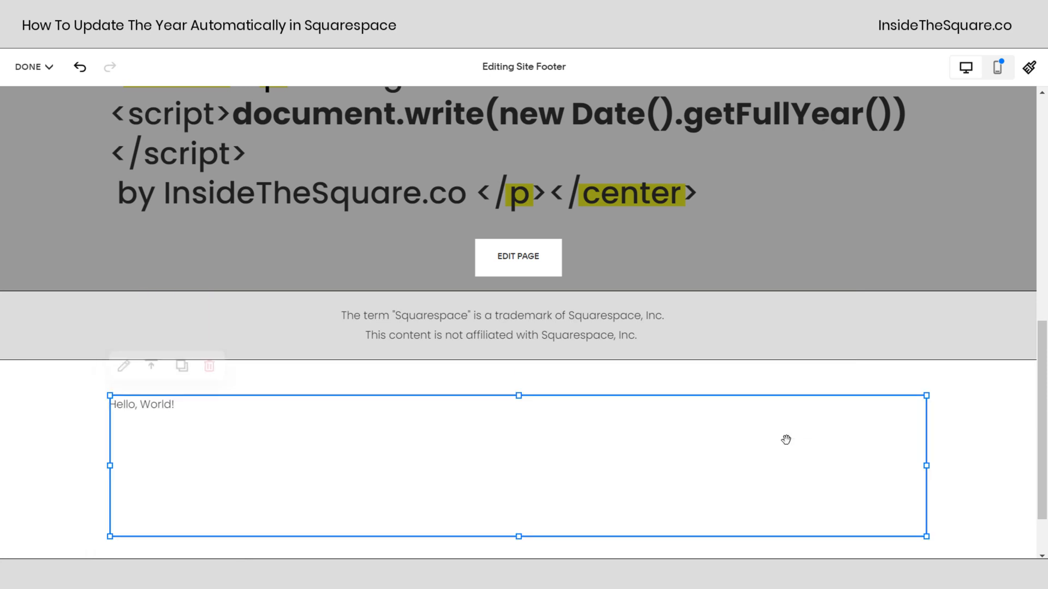
pyautogui.click(123, 365)
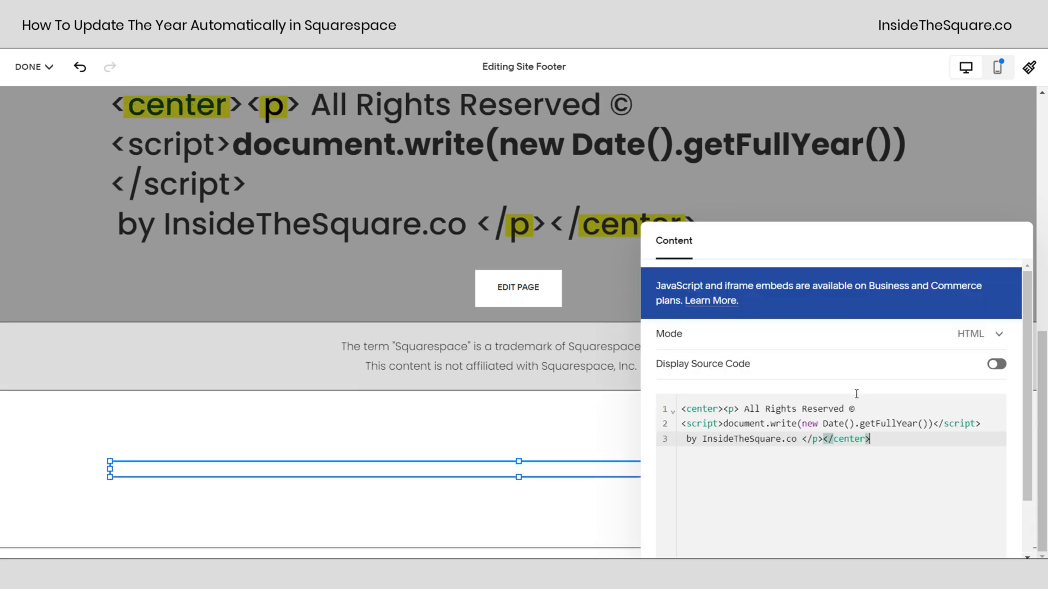
# Step: Wrap the copyright line in <center><h3> tags with the document.write year script, then close the editor
pyautogui.scroll(-3)
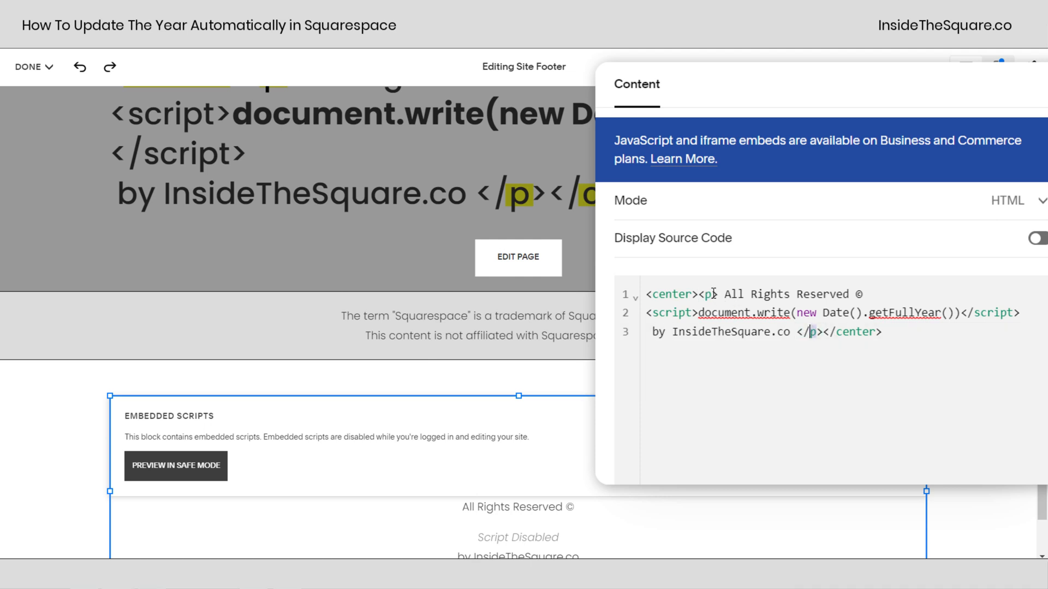
pyautogui.moveTo(793, 408)
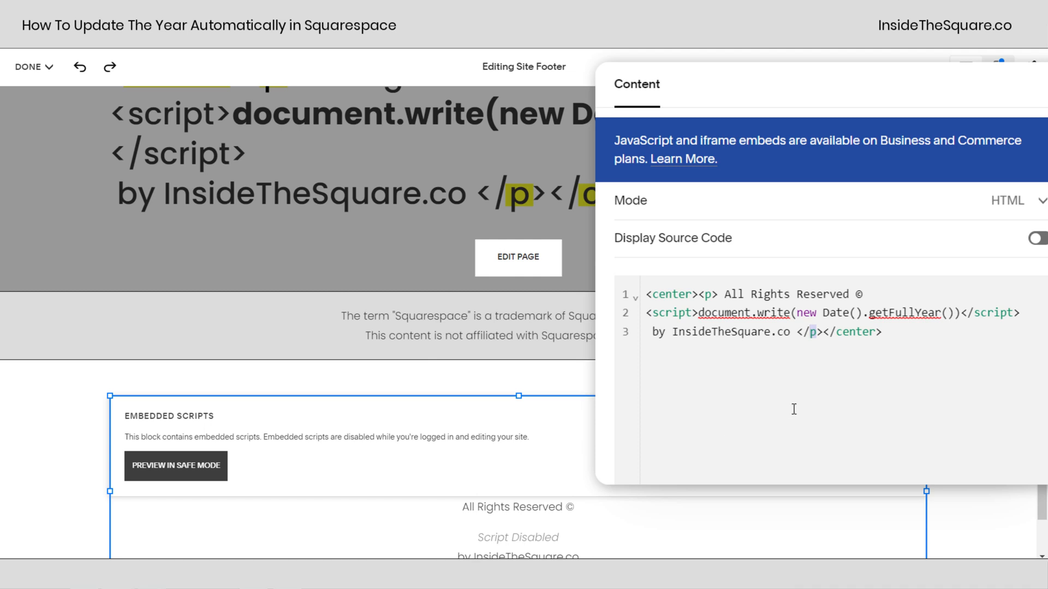
pyautogui.moveTo(715, 288)
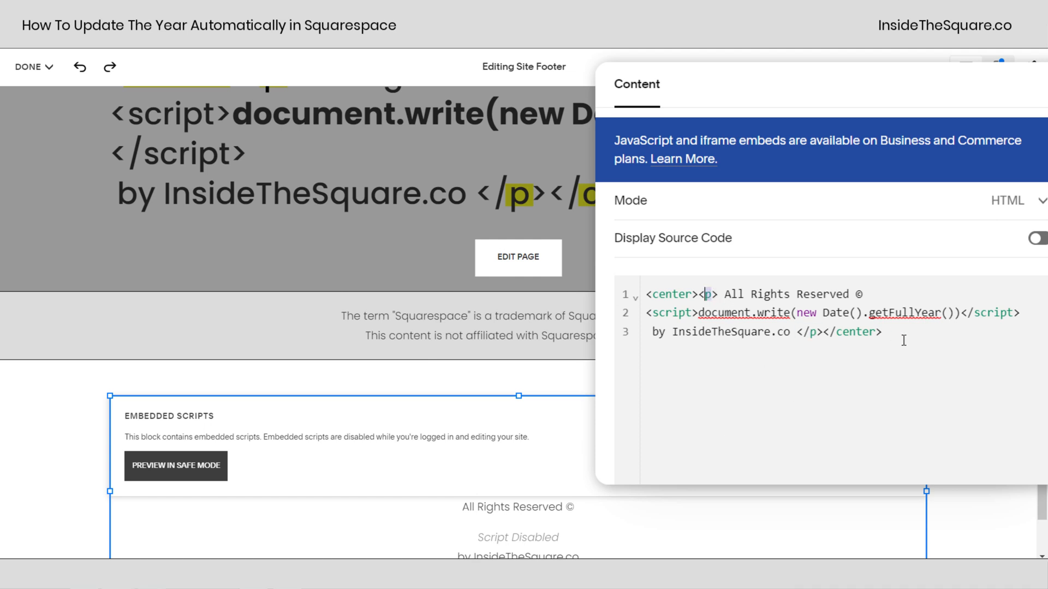
pyautogui.write('h3')
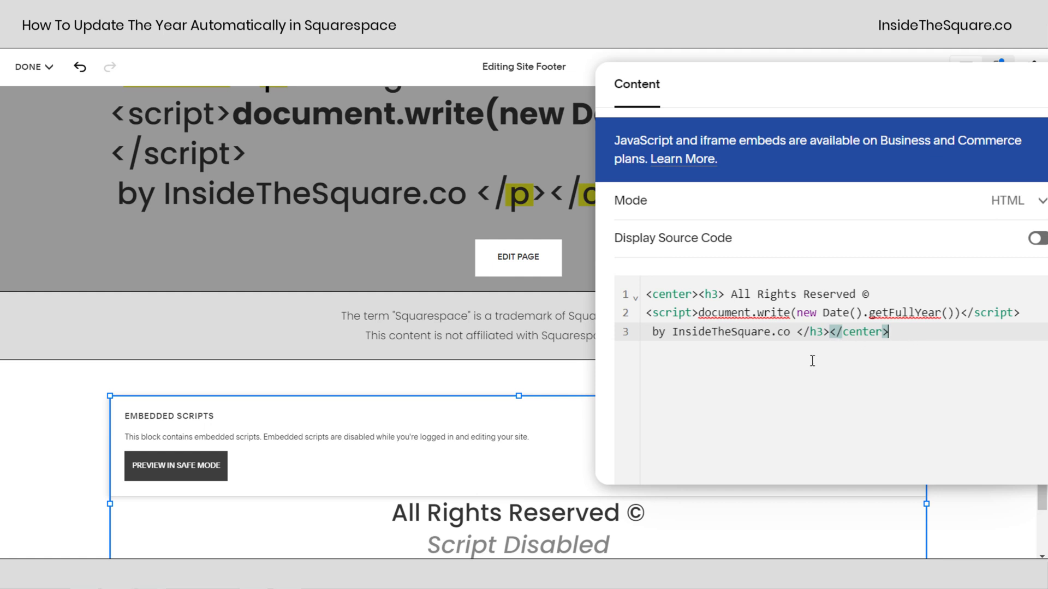
pyautogui.scroll(-3)
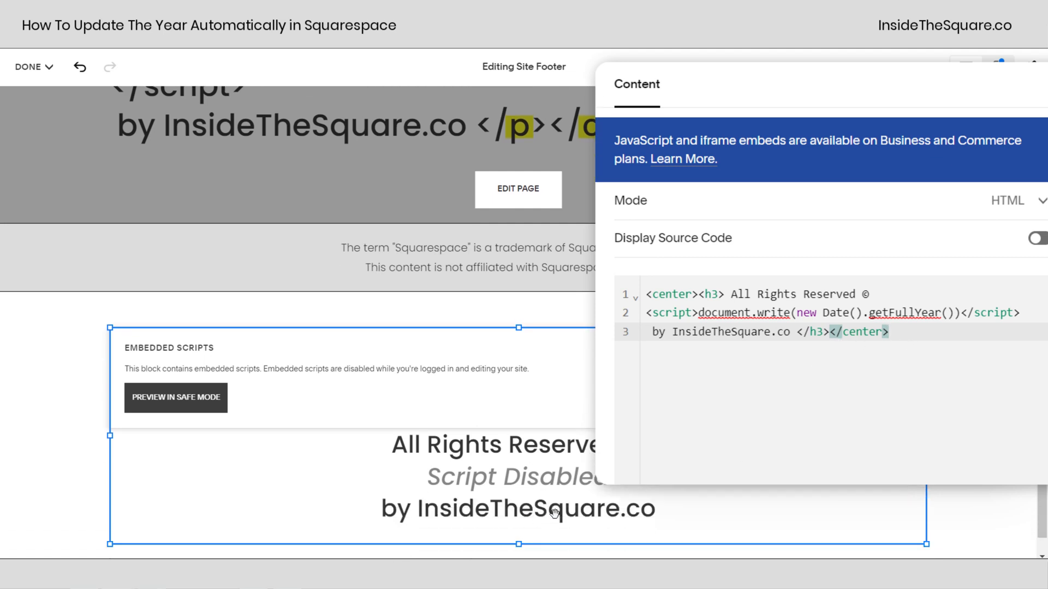
pyautogui.moveTo(895, 372)
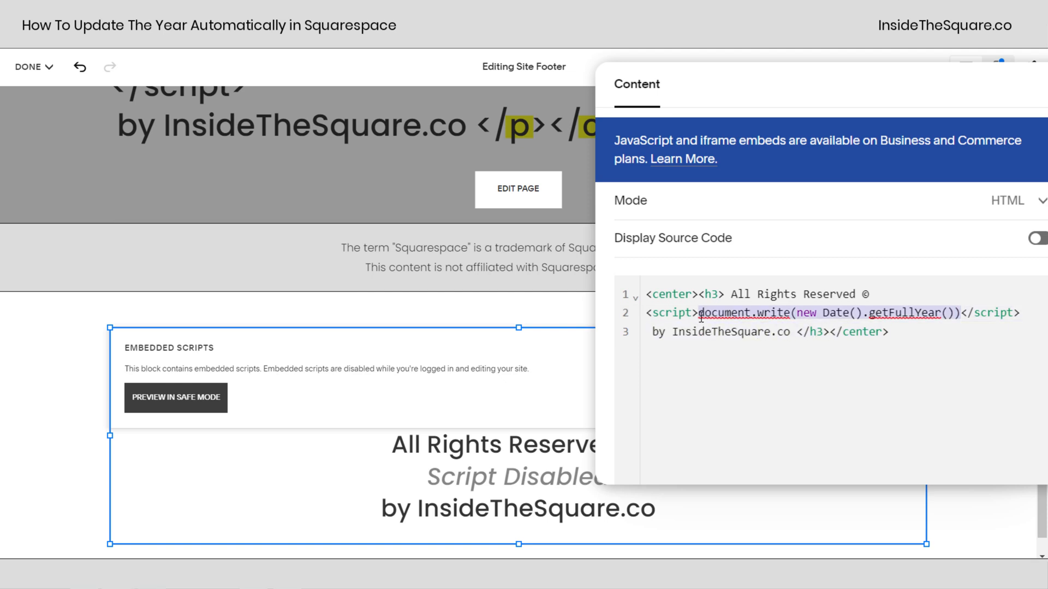
pyautogui.moveTo(459, 396)
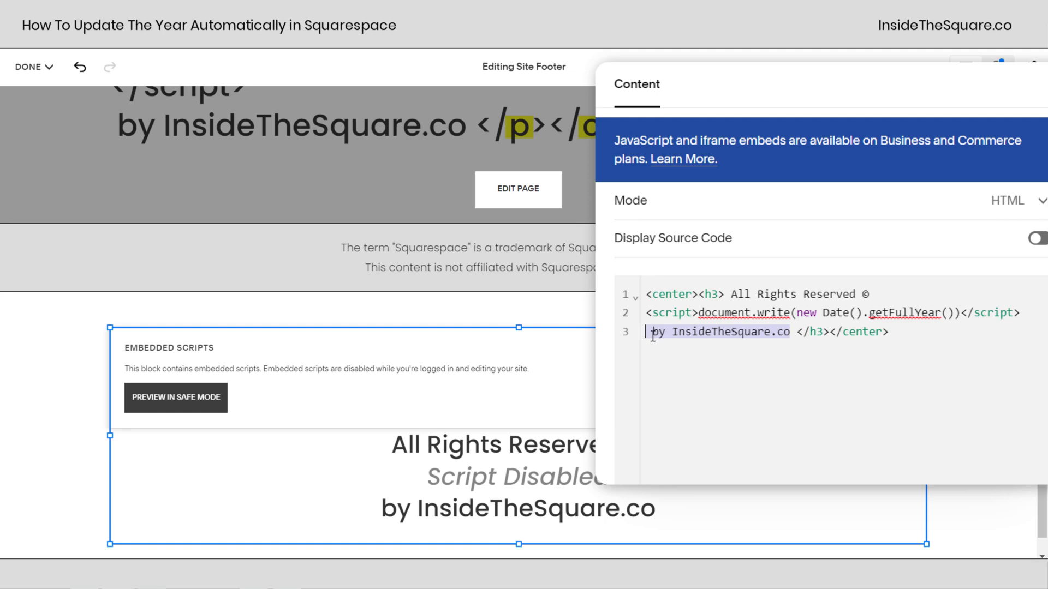
pyautogui.moveTo(869, 366)
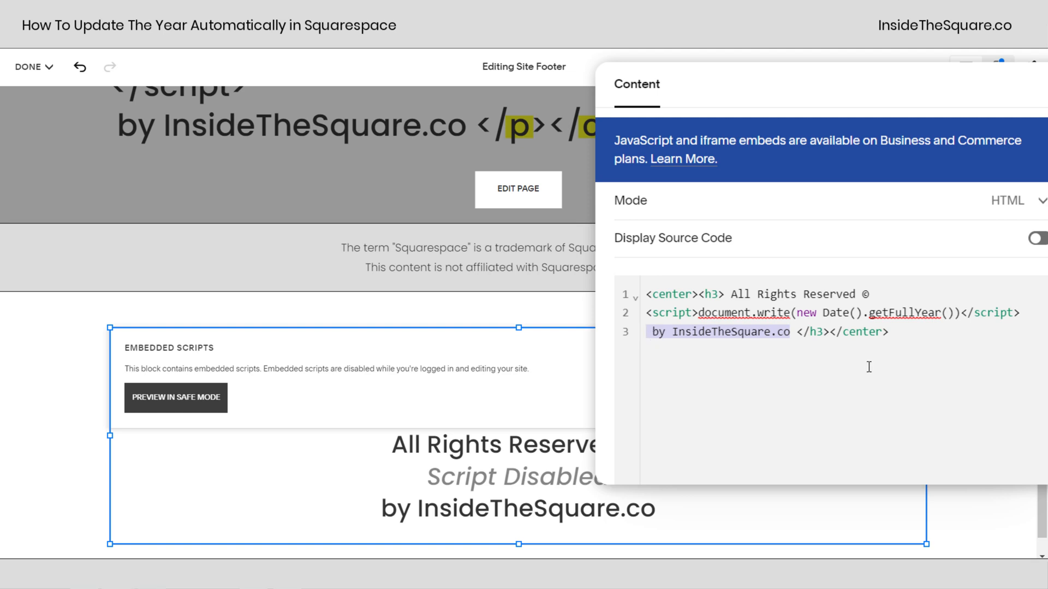
pyautogui.click(645, 332)
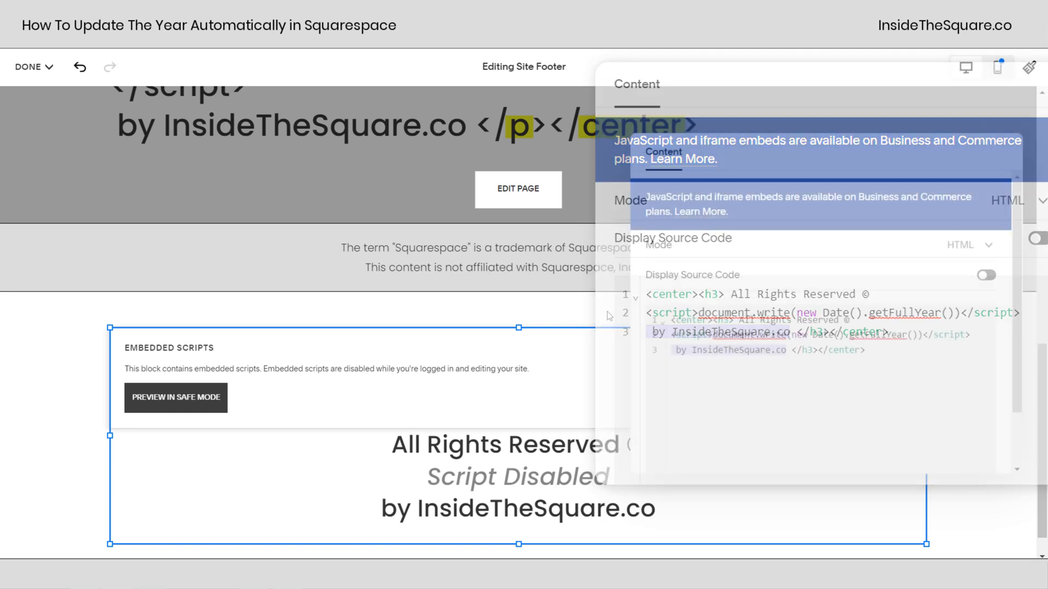
# Step: Save the footer and confirm it reads 'All Rights Reserved © 2023 by InsideTheSquare.co'
pyautogui.click(29, 66)
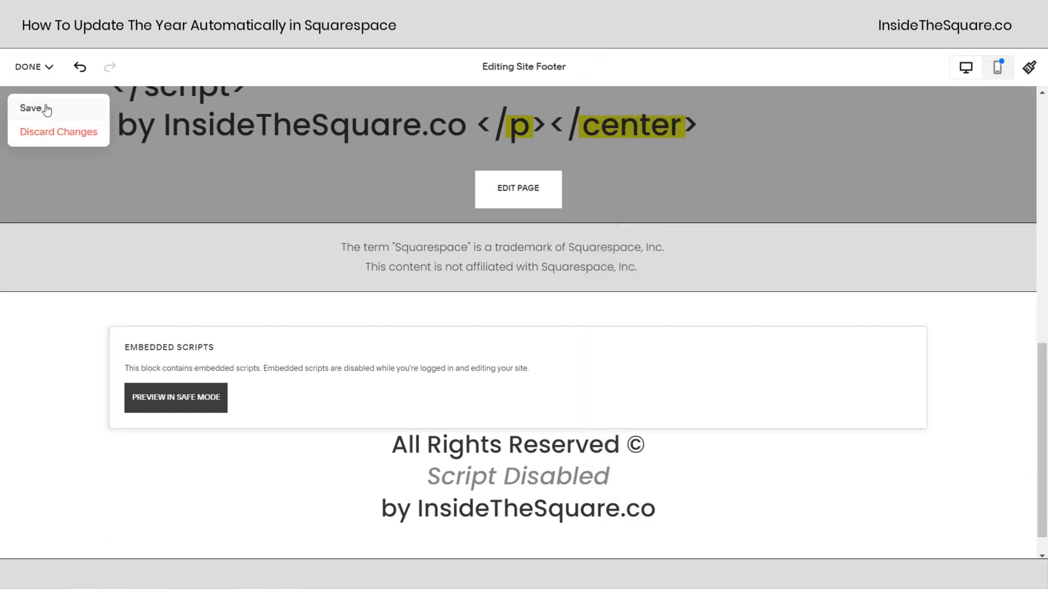
pyautogui.click(31, 108)
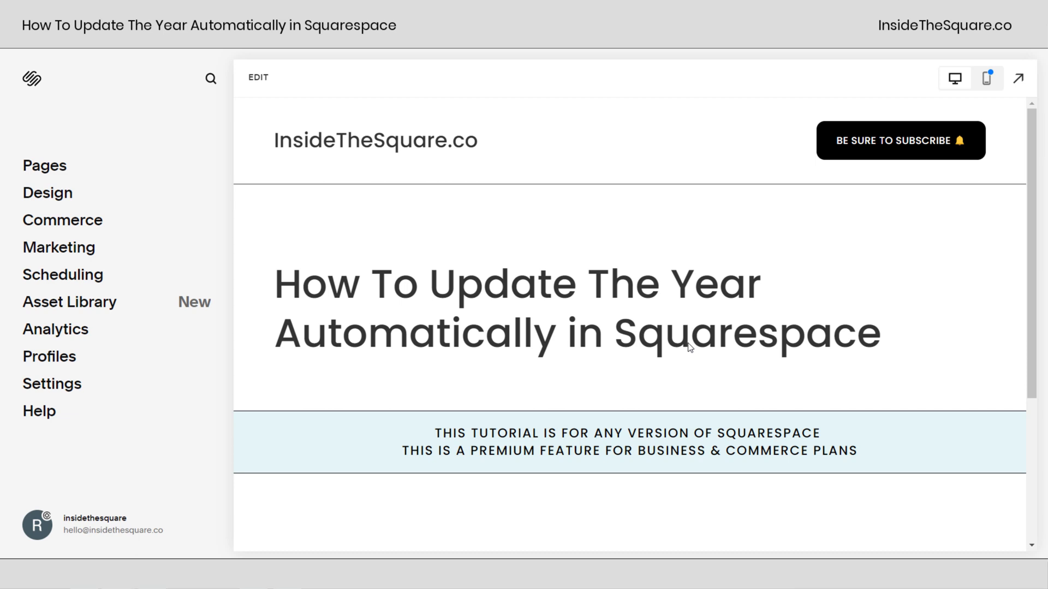
pyautogui.scroll(-3)
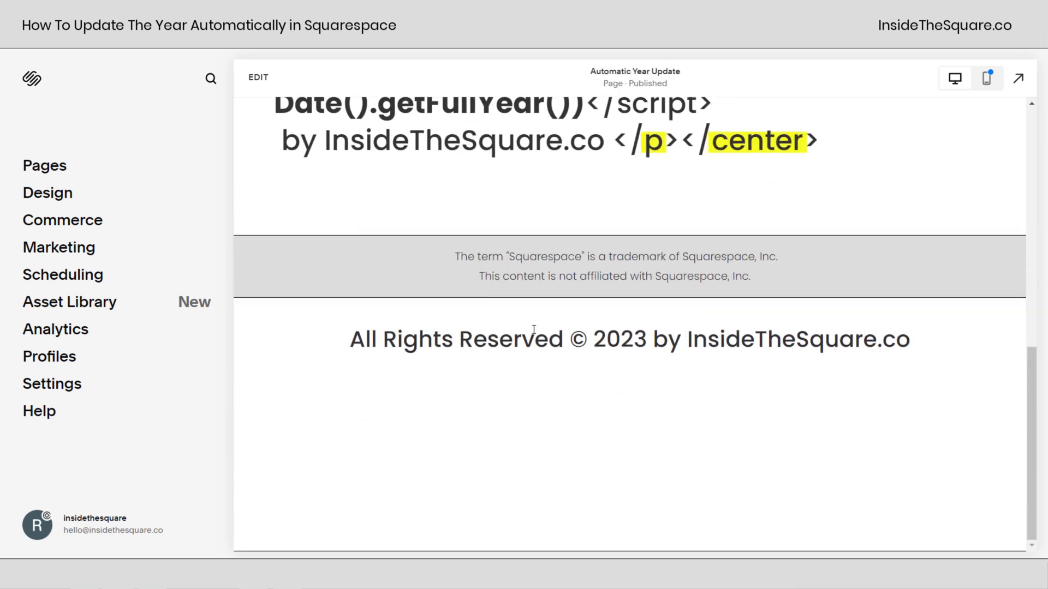
pyautogui.moveTo(733, 387)
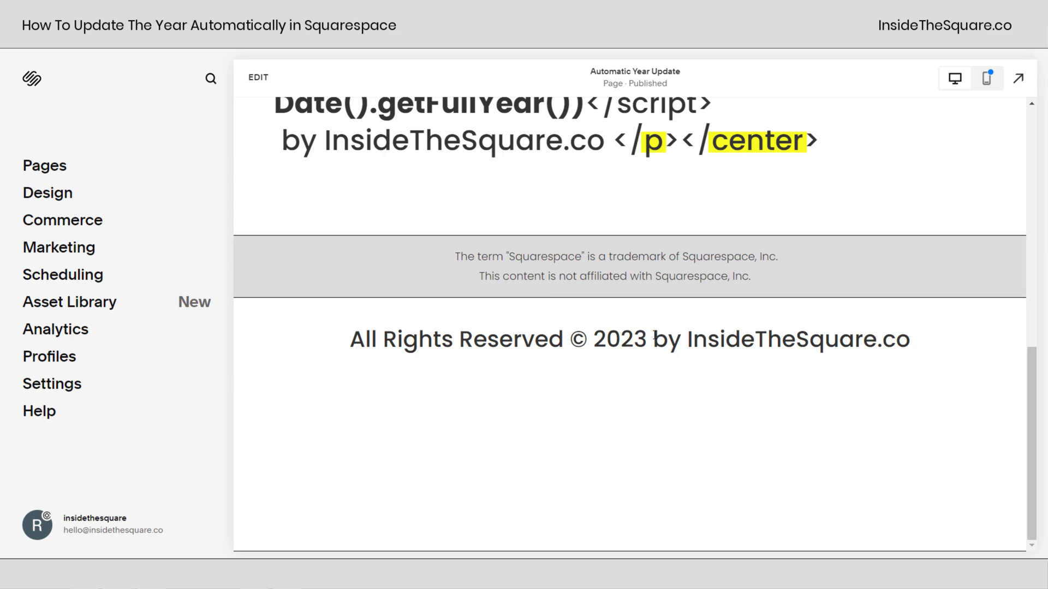
pyautogui.moveTo(622, 404)
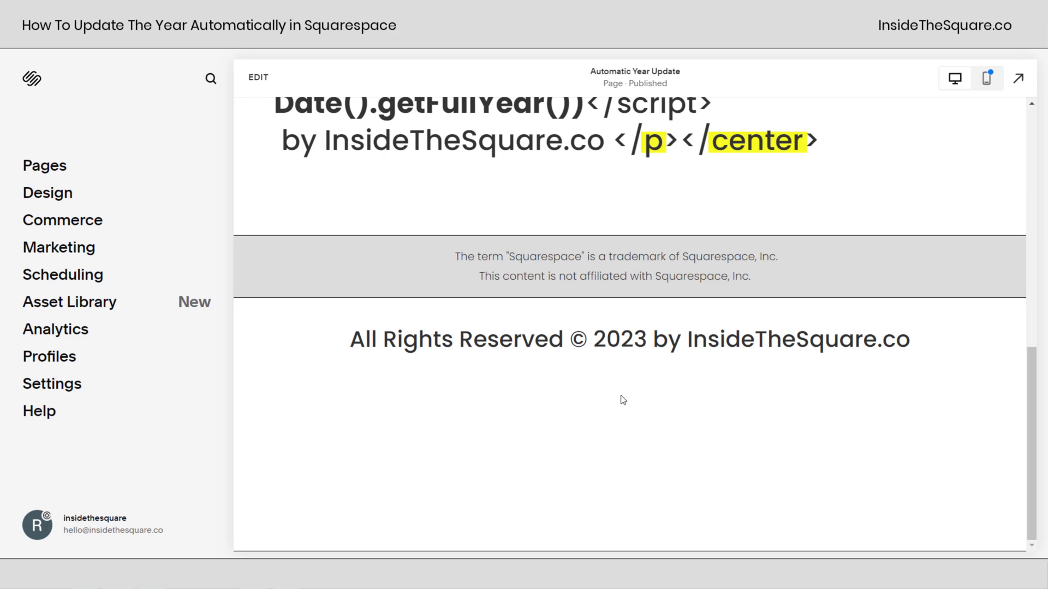
pyautogui.scroll(3)
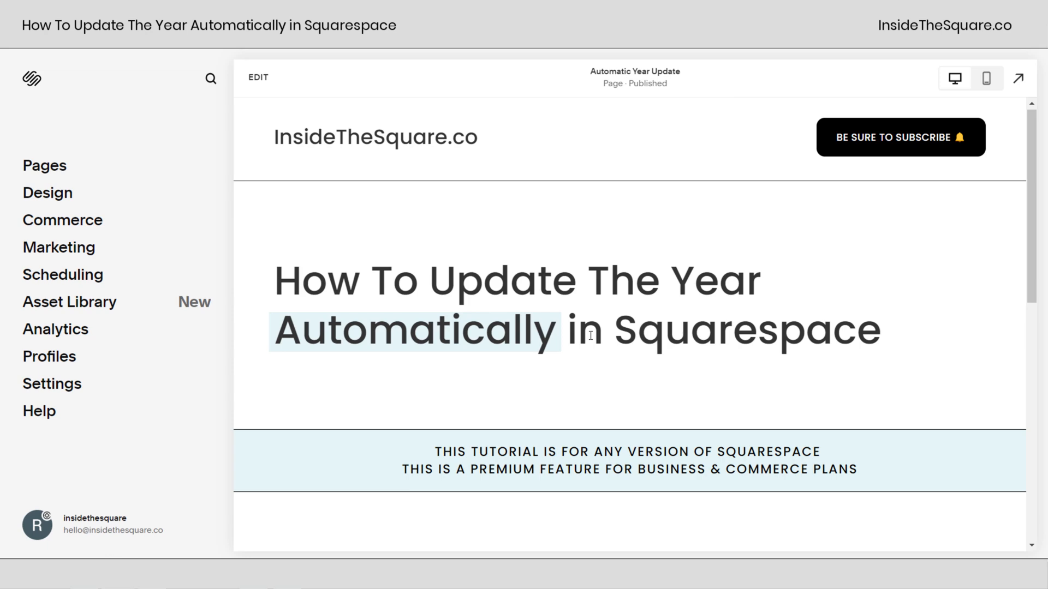
# Step: Reopen the footer's Code block editor to switch the copyright tags to <p>
pyautogui.click(256, 77)
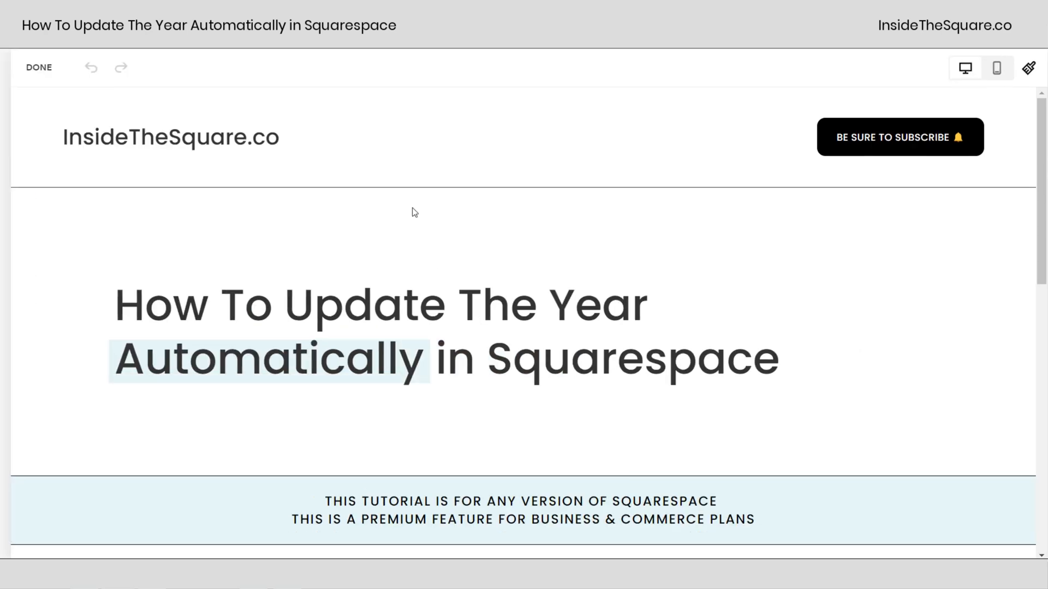
pyautogui.scroll(-3)
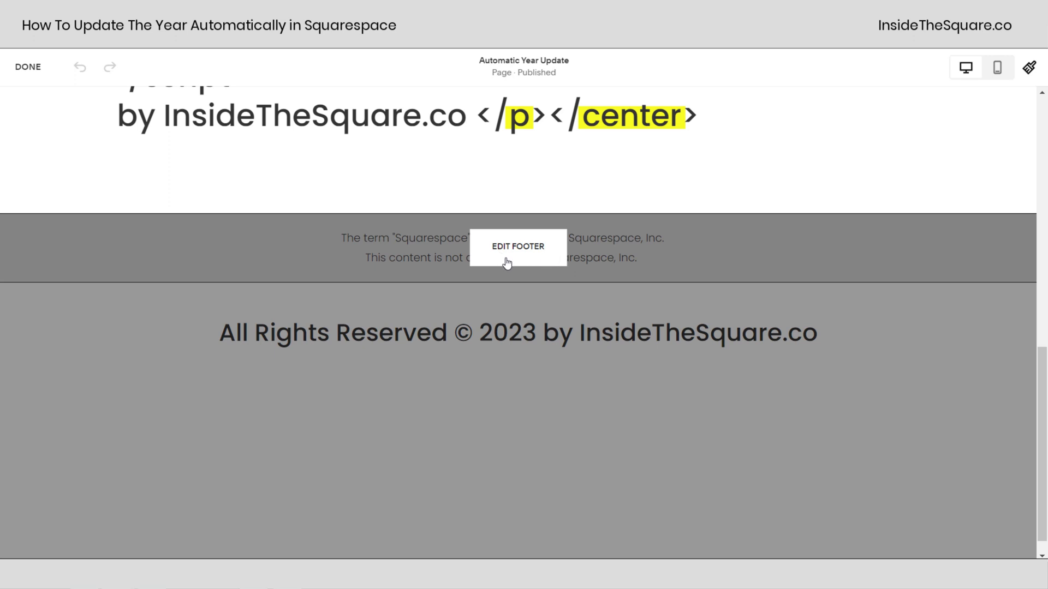
pyautogui.click(518, 246)
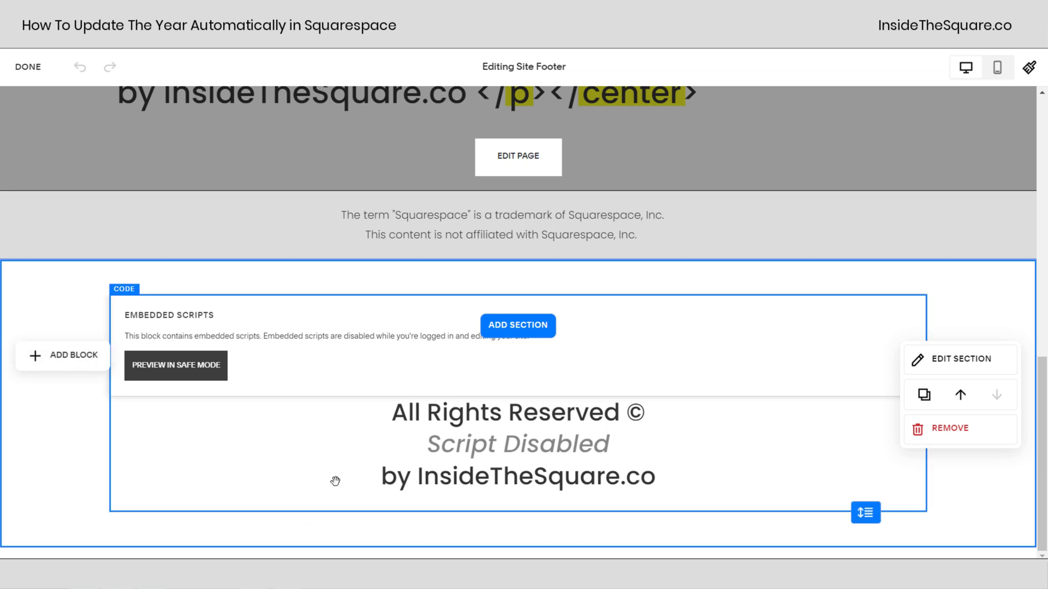
pyautogui.click(958, 359)
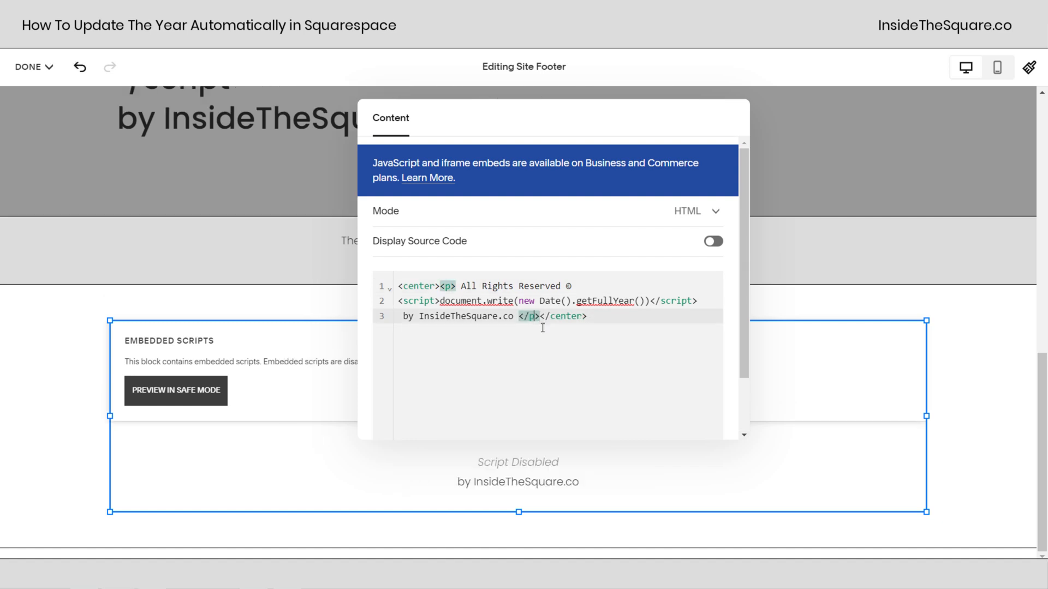
# Step: Replace the paragraph tags with <h2> and </h2>, then open the Done menu
pyautogui.click(448, 286)
pyautogui.write('h2')
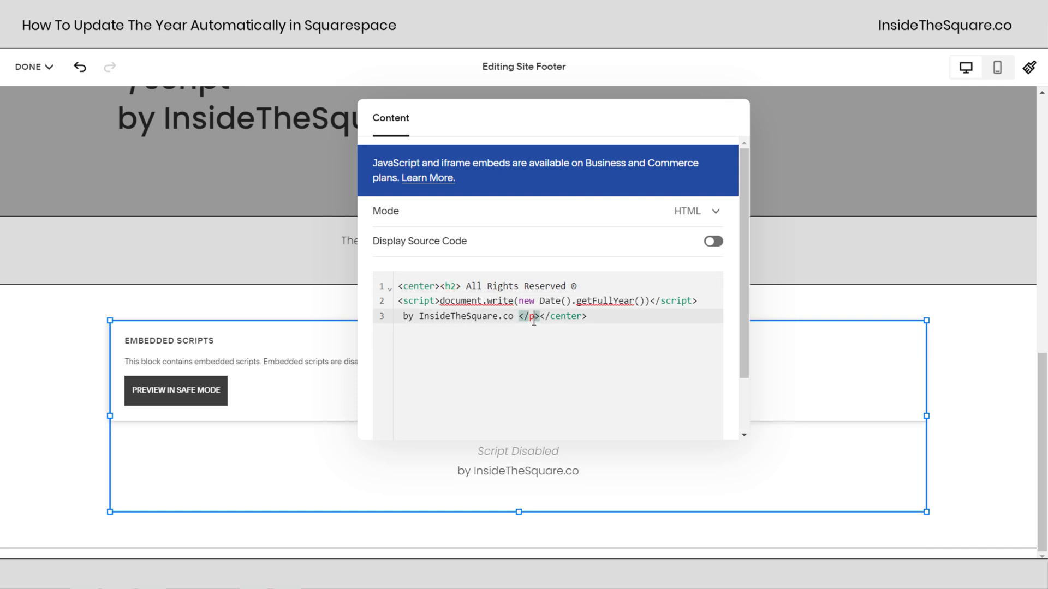
pyautogui.write('</h2>')
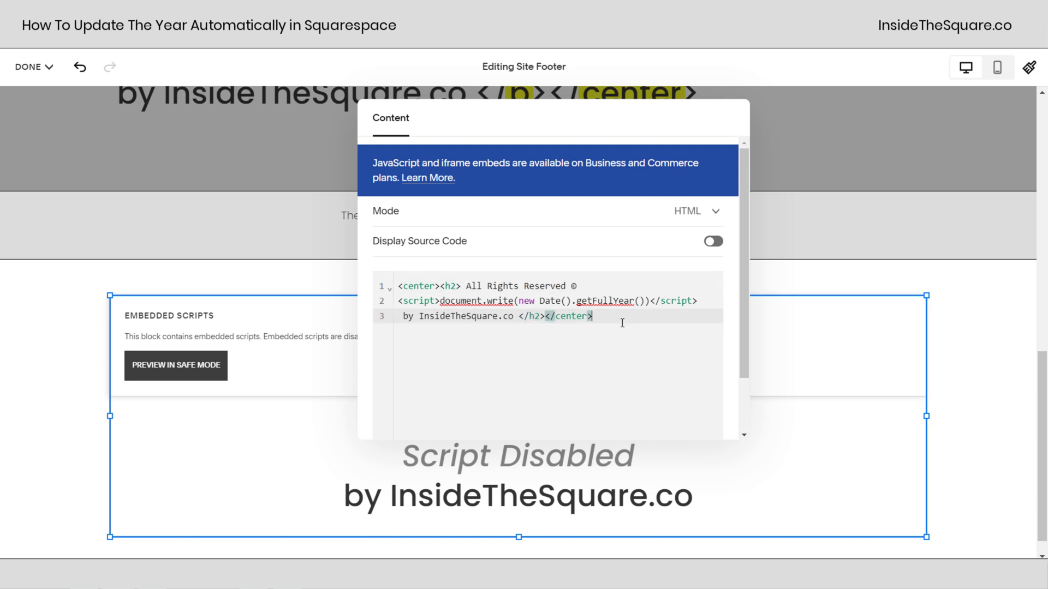
pyautogui.click(28, 66)
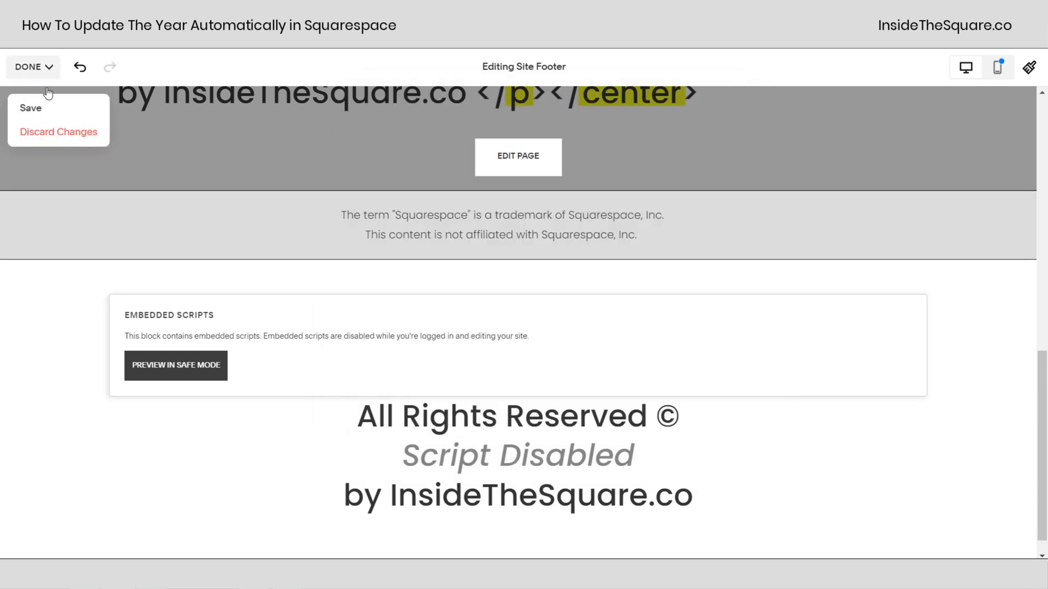
# Step: Save the h2 change and view the larger copyright footer text
pyautogui.click(30, 107)
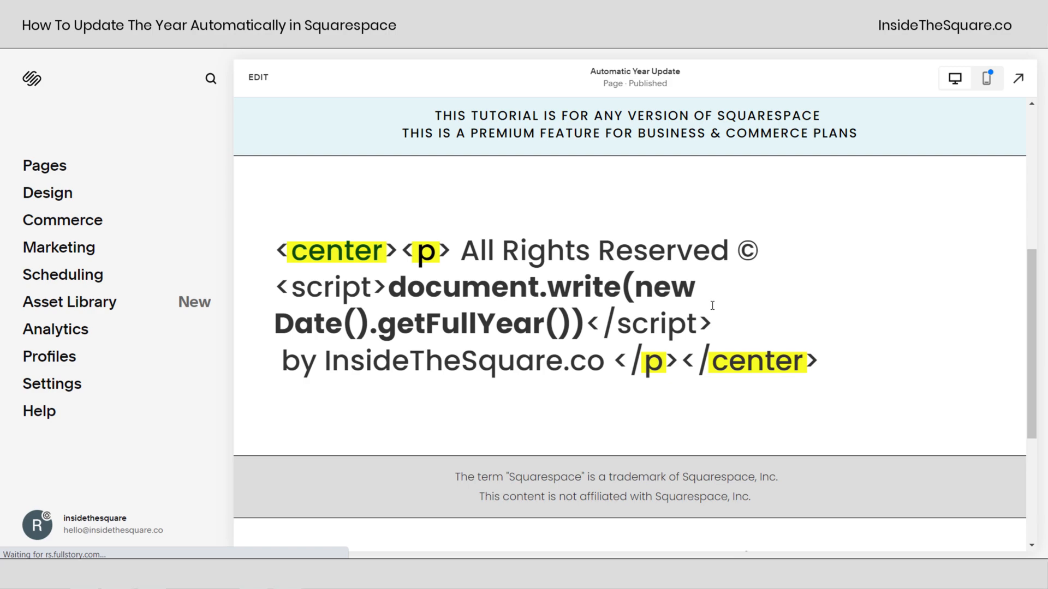
pyautogui.scroll(-3)
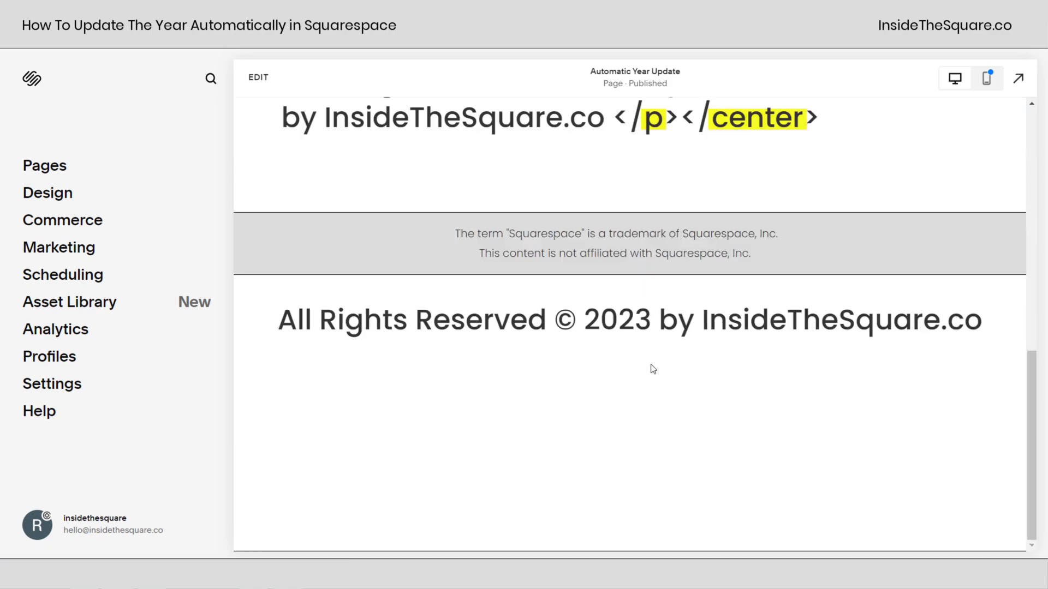